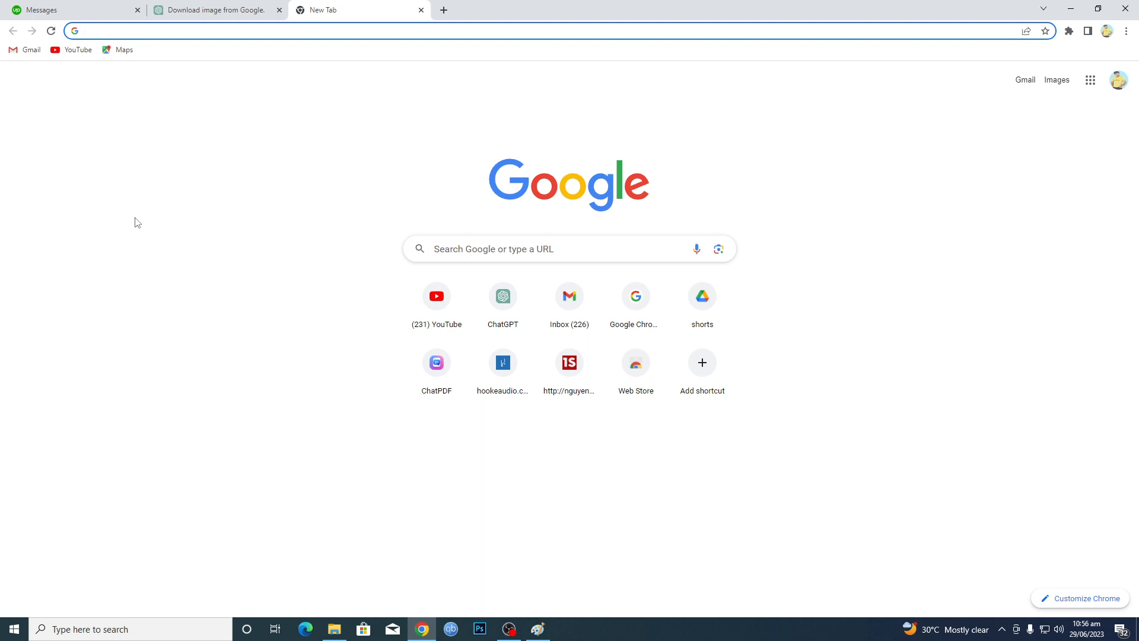
Search Google for 'docs google', go to Google Docs, and start a blank document.
{"action": "type", "text": "docs google"}
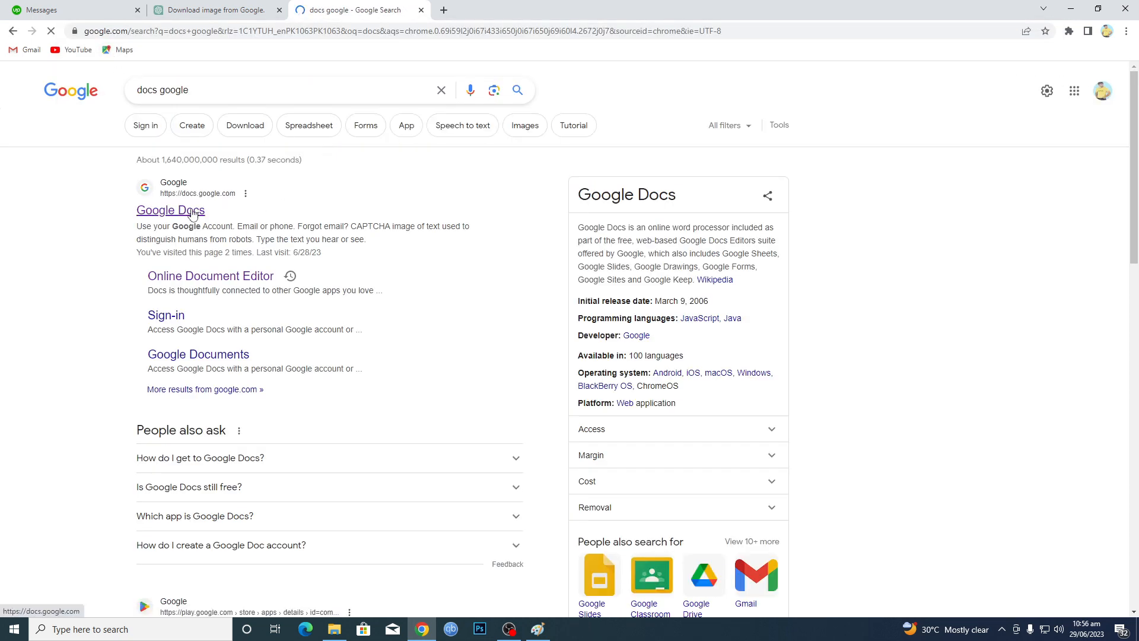
{"action": "left_click", "coordinate": [170, 210]}
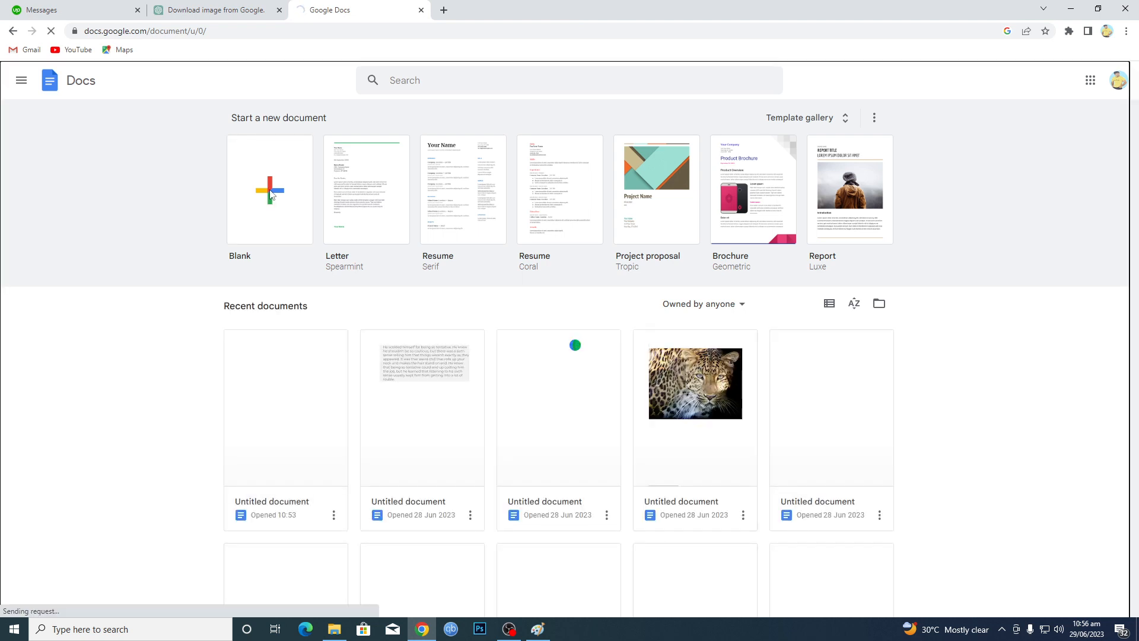
{"action": "left_click", "coordinate": [268, 190]}
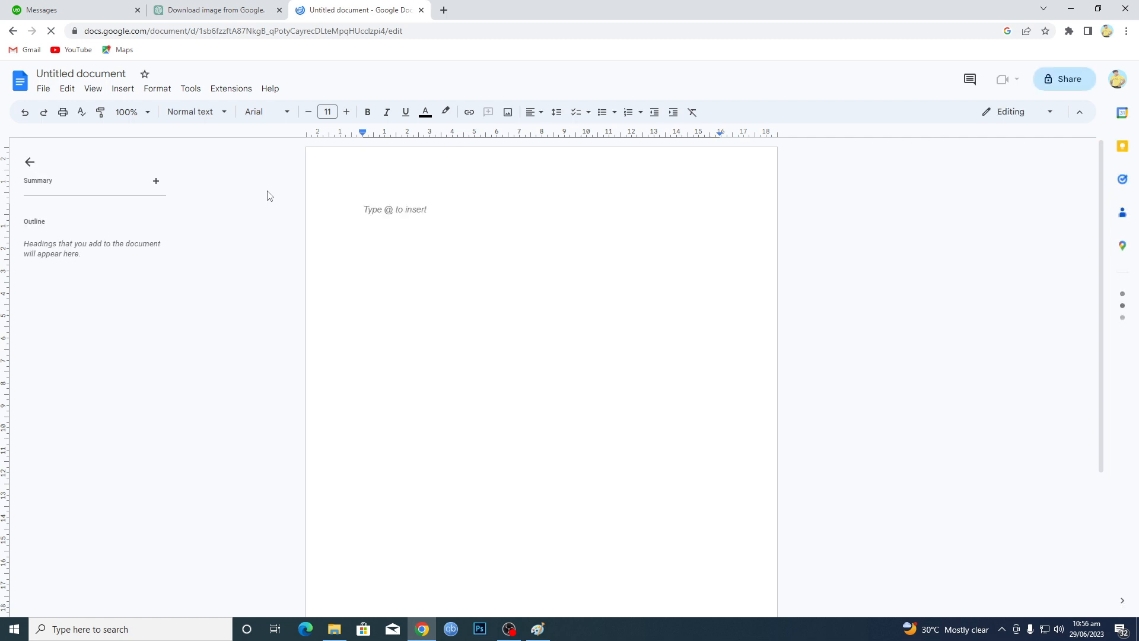
Search web images for 'tiger' and insert the photo of the walking tiger.
{"action": "left_click", "coordinate": [122, 87]}
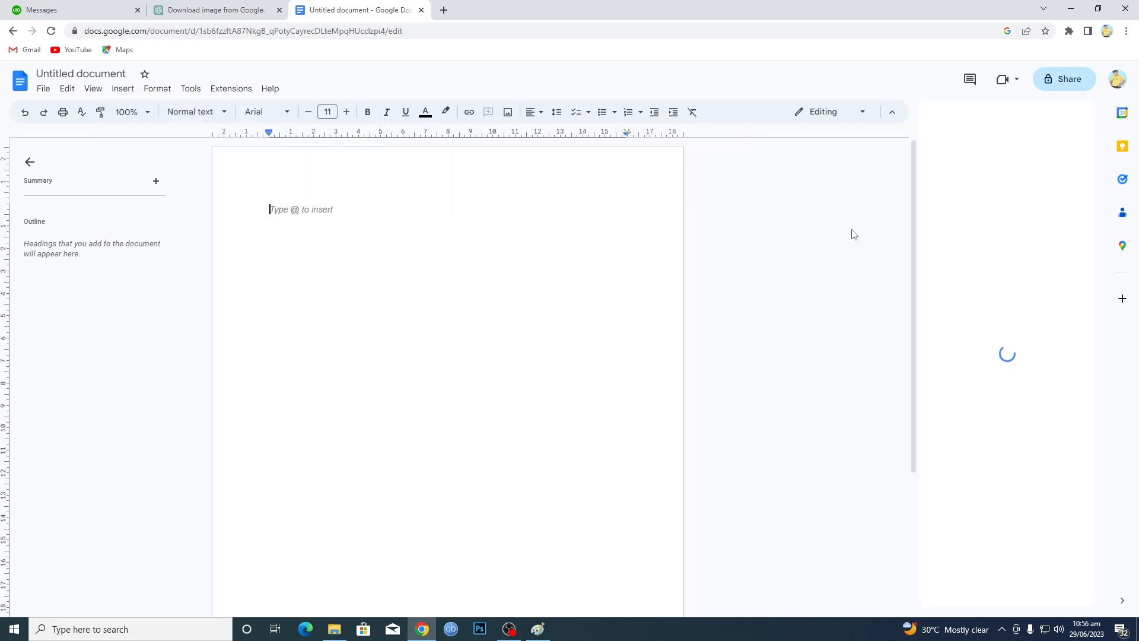
{"action": "type", "text": "t"}
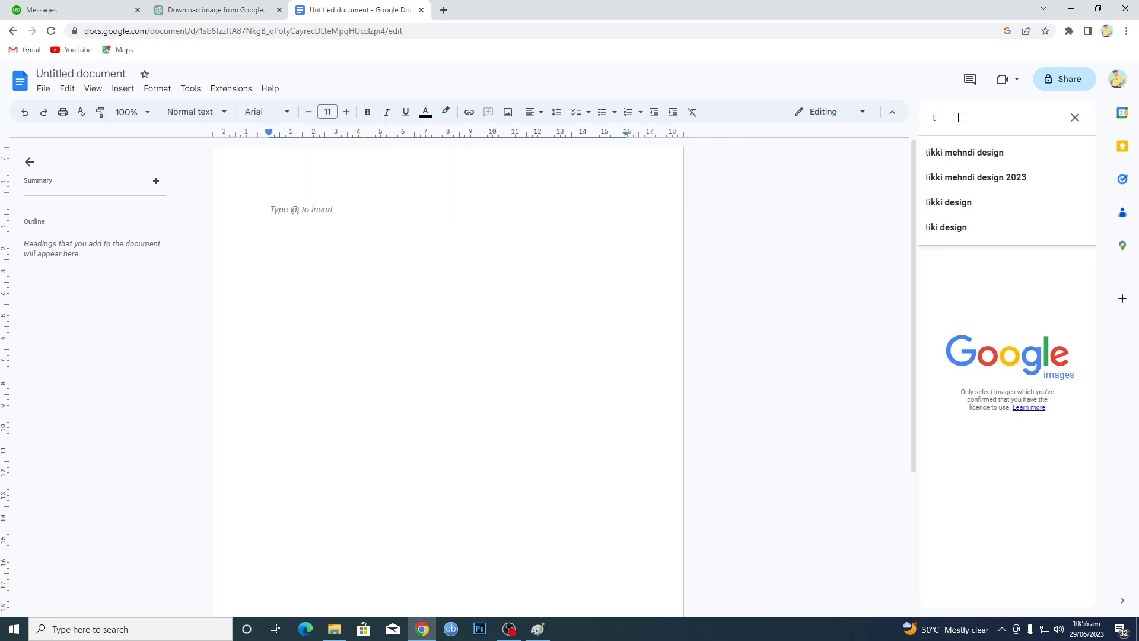
{"action": "type", "text": "iger"}
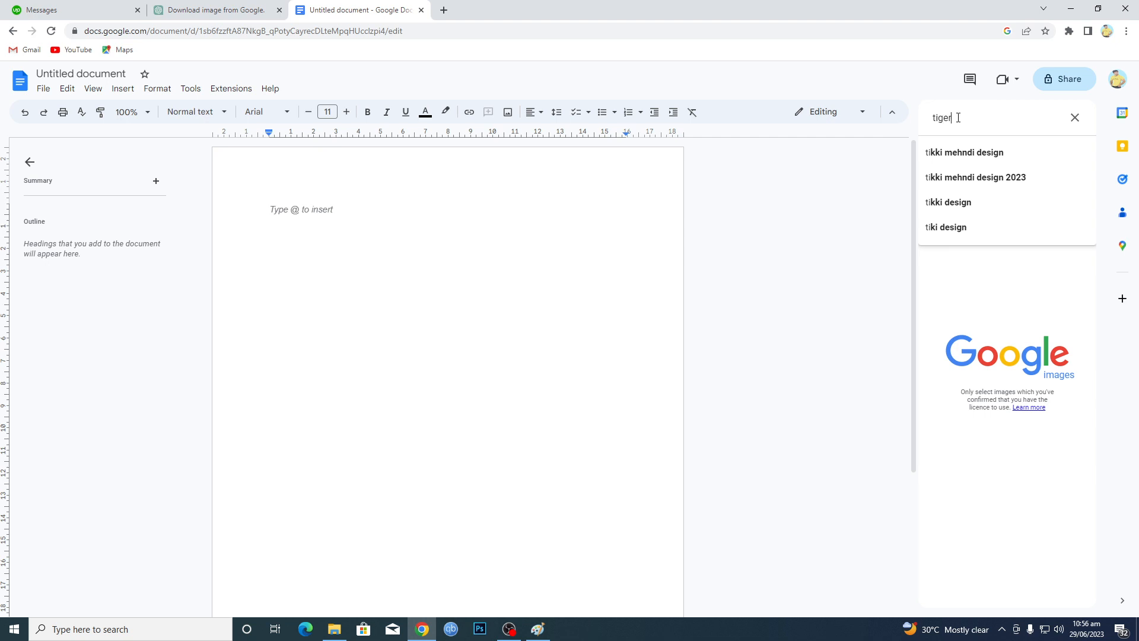
{"action": "key", "text": "Enter"}
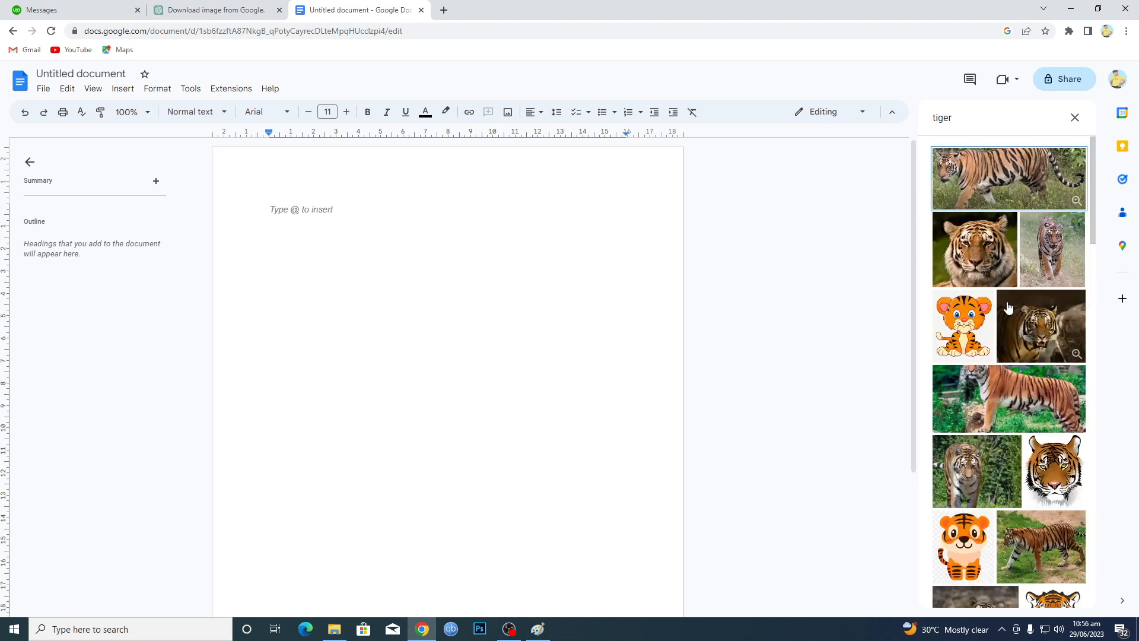
{"action": "mouse_move", "coordinate": [1036, 399]}
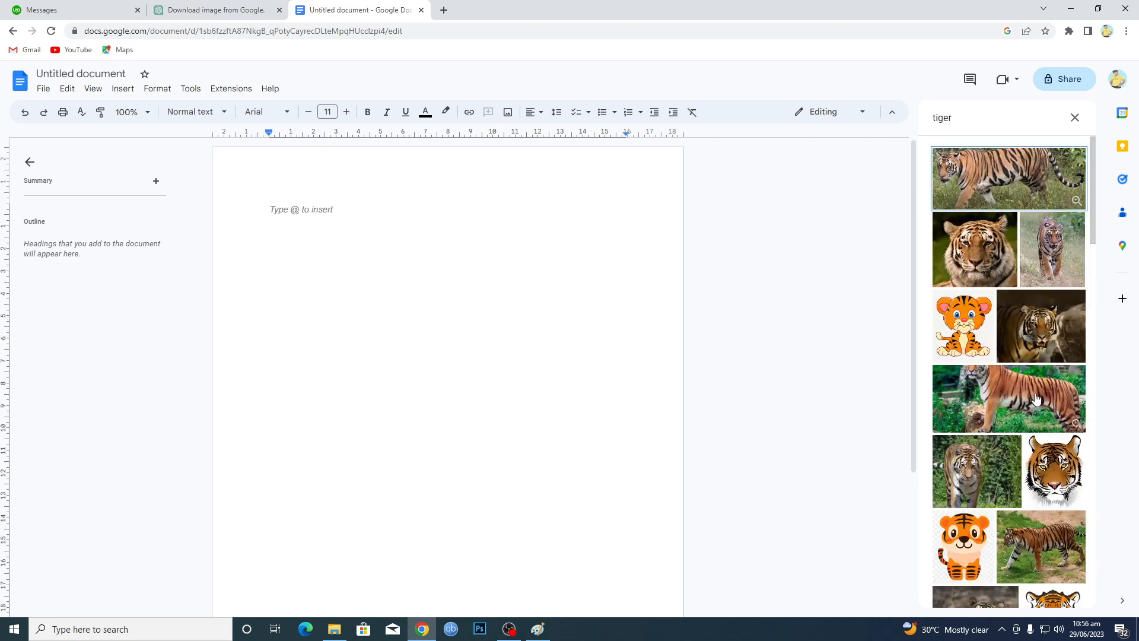
{"action": "left_click", "coordinate": [1052, 249]}
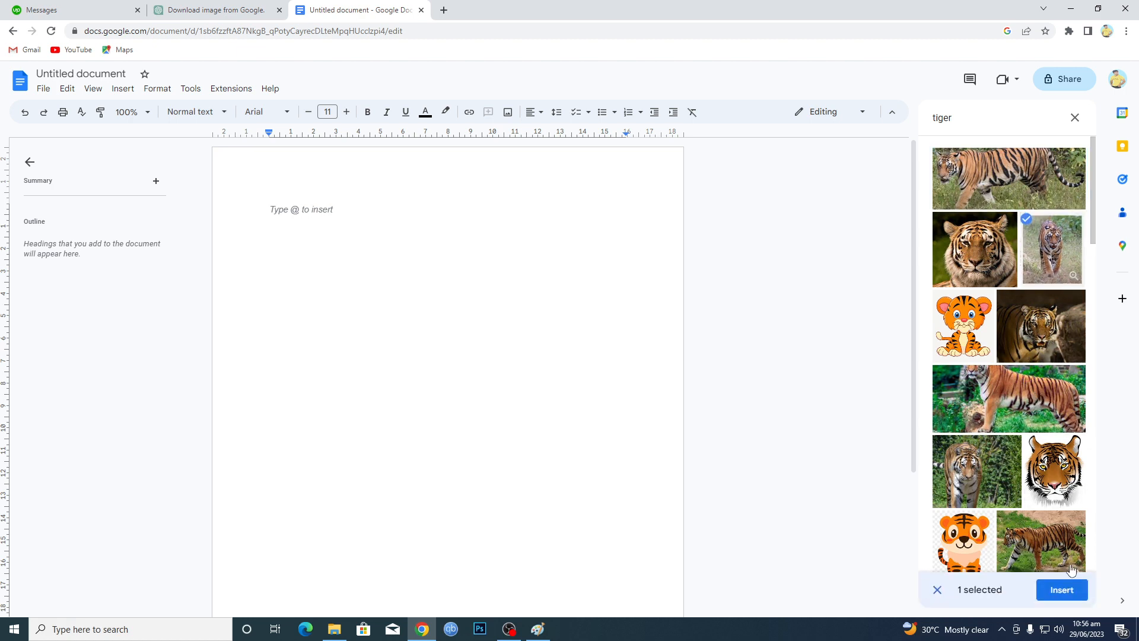
{"action": "left_click", "coordinate": [1062, 590]}
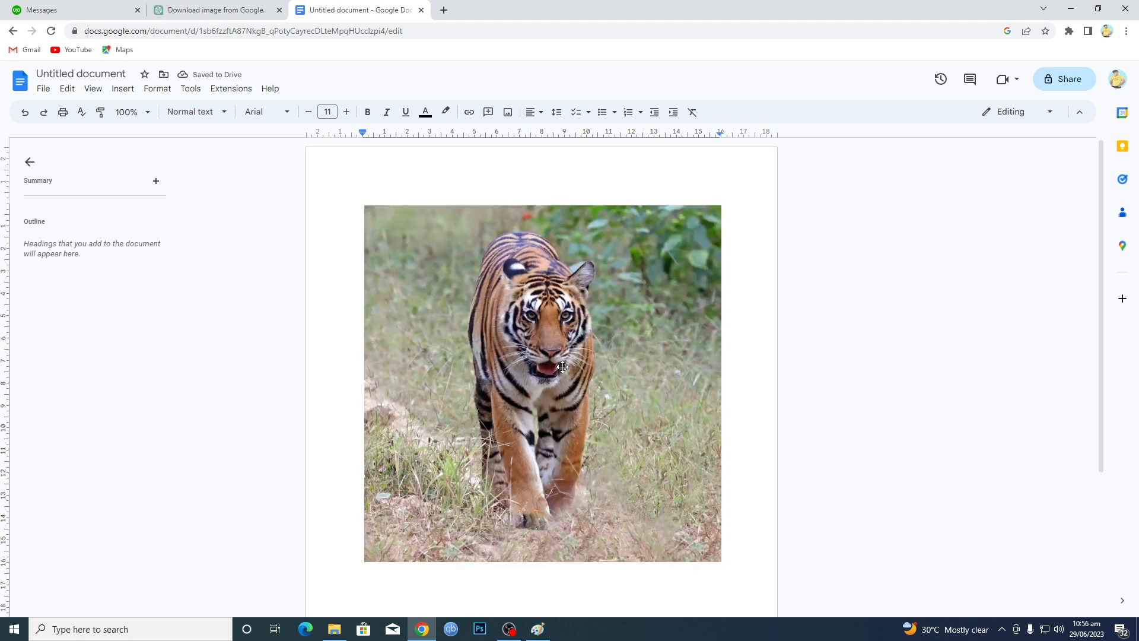
{"action": "mouse_move", "coordinate": [485, 190]}
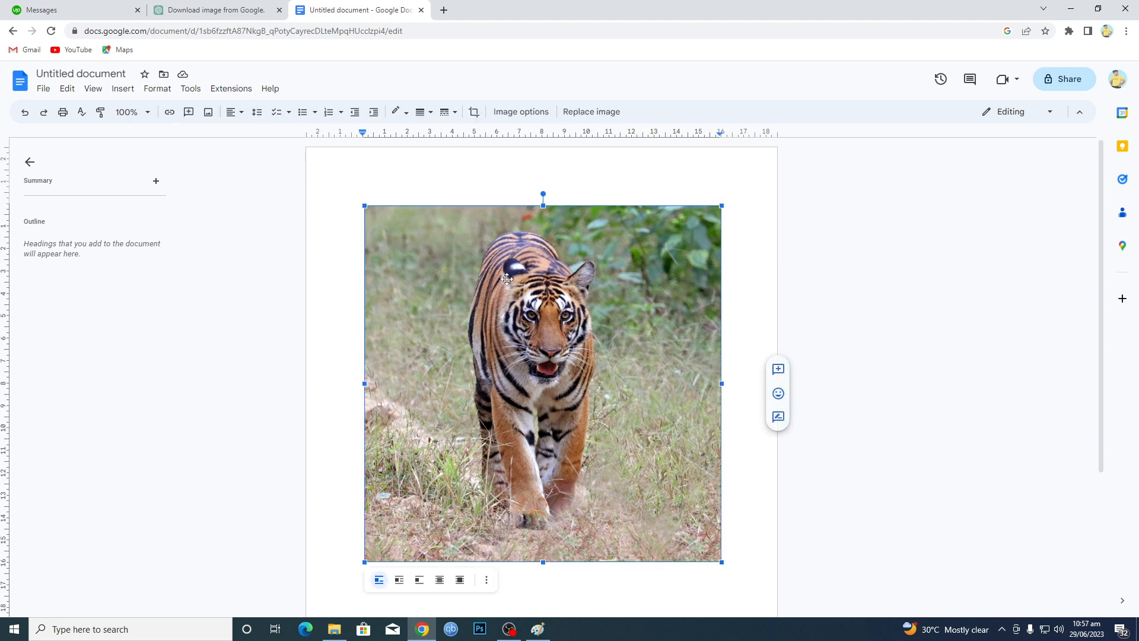
Apply a thick black border weight around the tiger photo.
{"action": "left_click", "coordinate": [157, 88]}
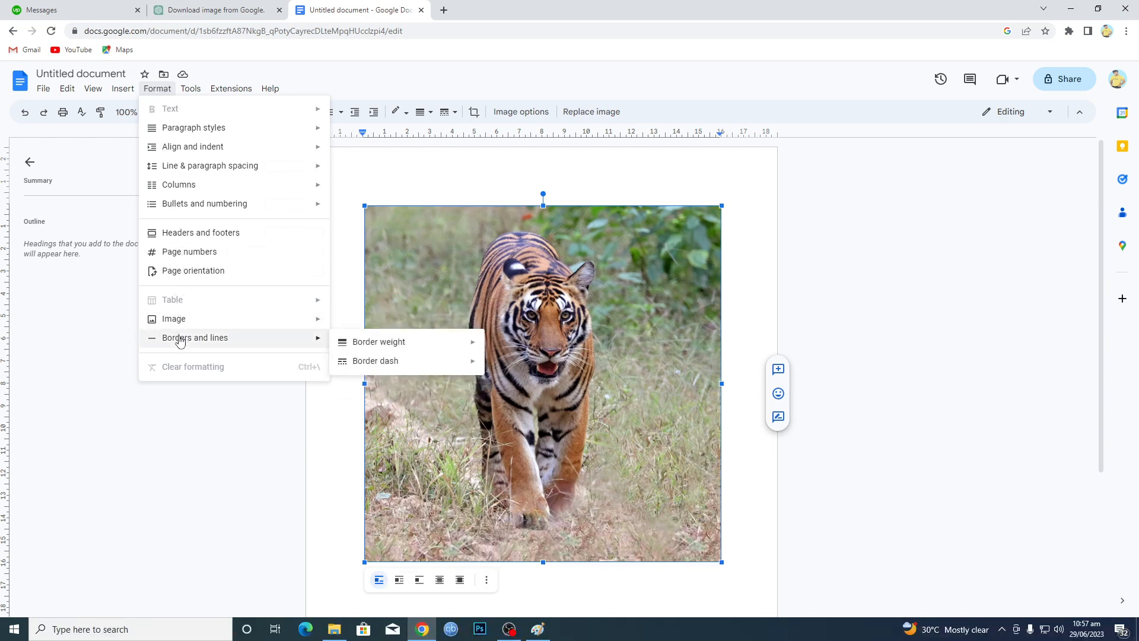
{"action": "left_click", "coordinate": [376, 341]}
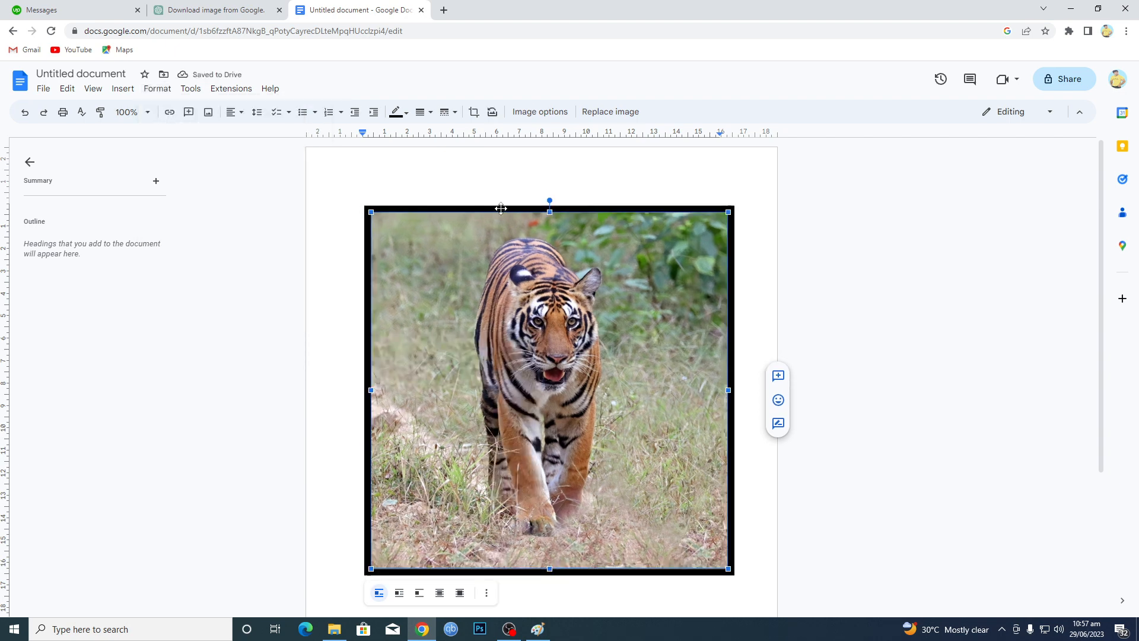
{"action": "left_click", "coordinate": [156, 88]}
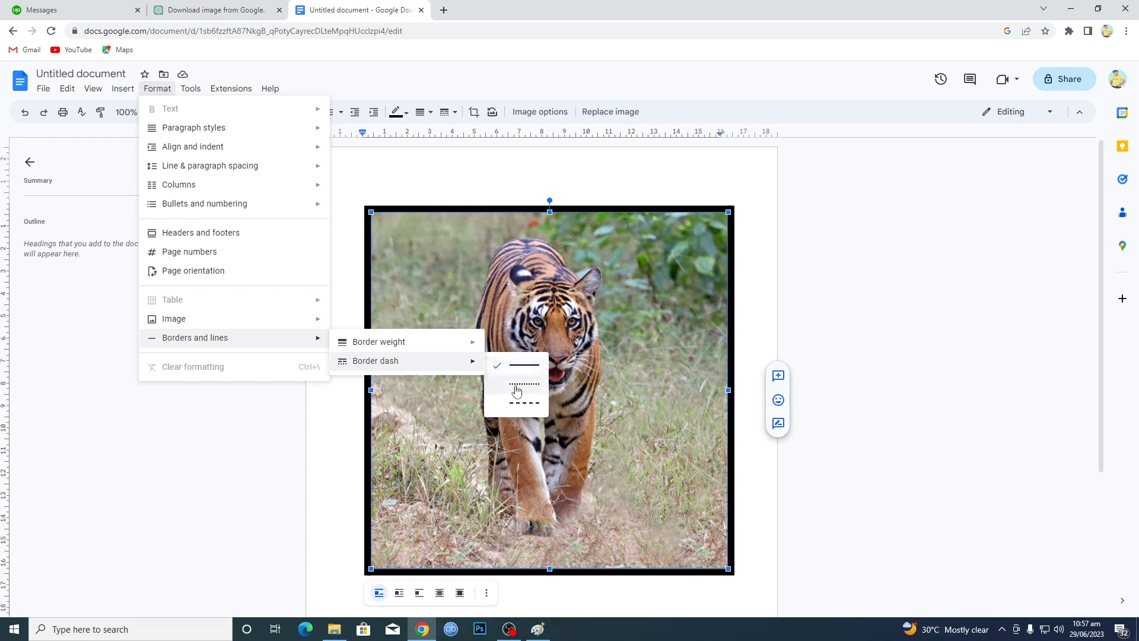
Set the photo's border dash style to dotted.
{"action": "left_click", "coordinate": [524, 385]}
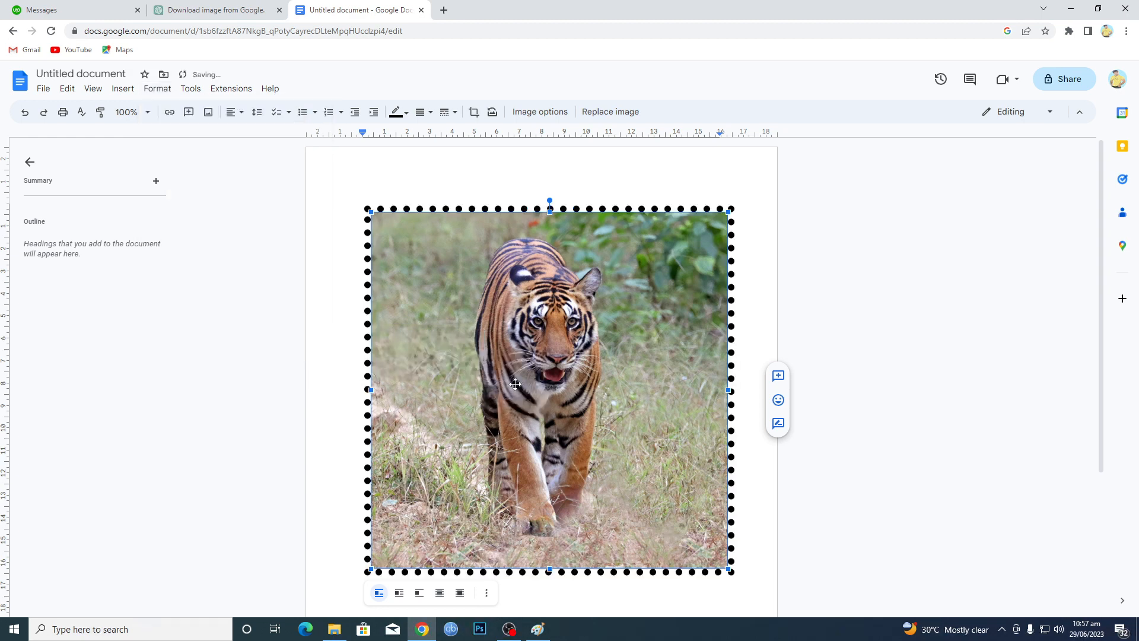